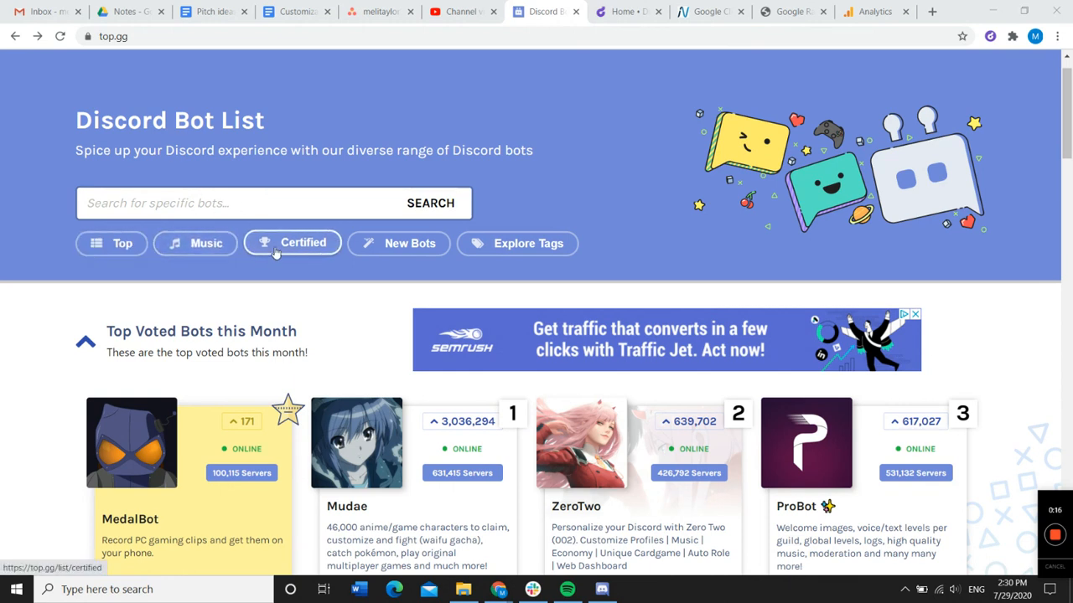
# Scroll to this month's Top Voted Bots and open ProBot's bot page
pyautogui.scroll(-3)
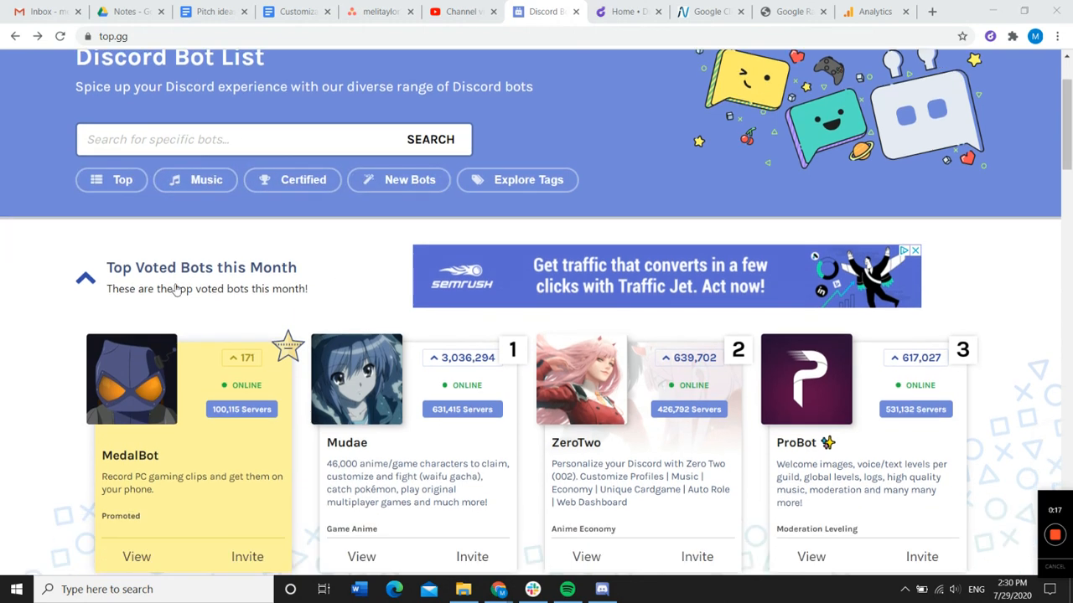
pyautogui.moveTo(336, 287)
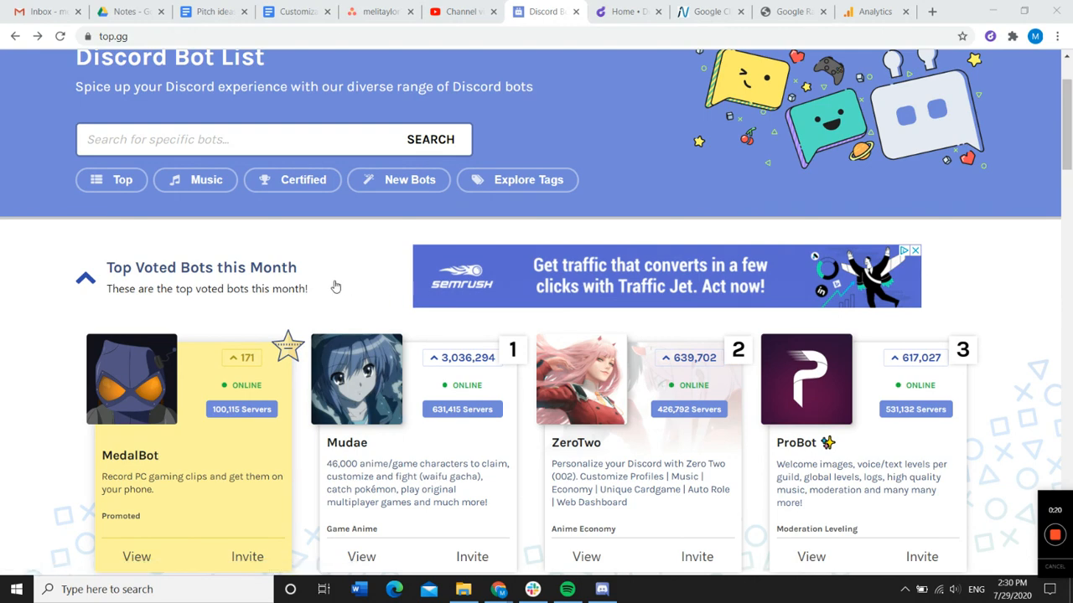
pyautogui.scroll(-3)
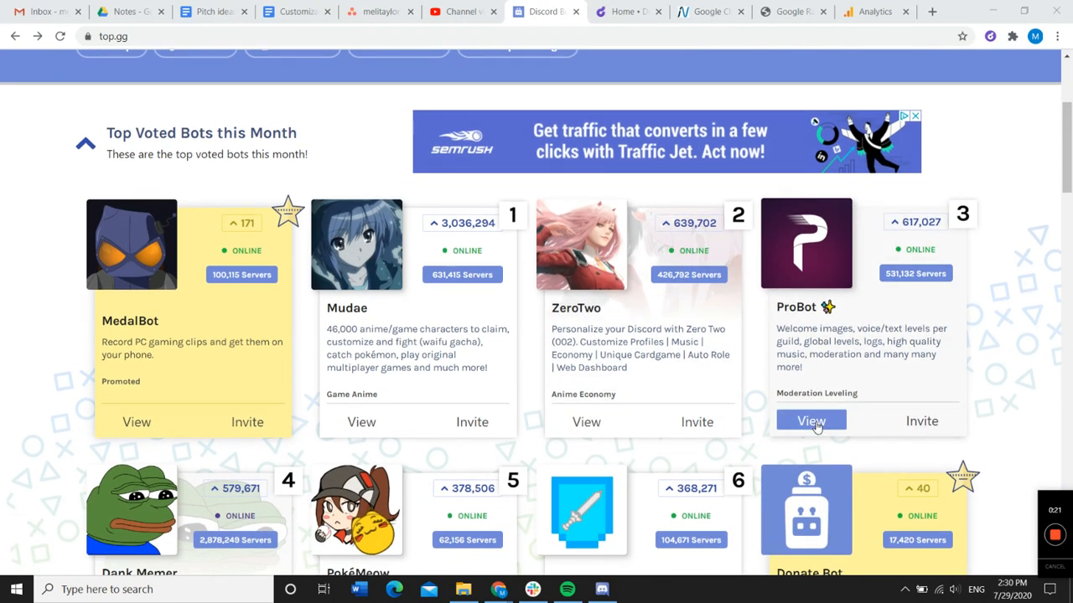
pyautogui.click(811, 421)
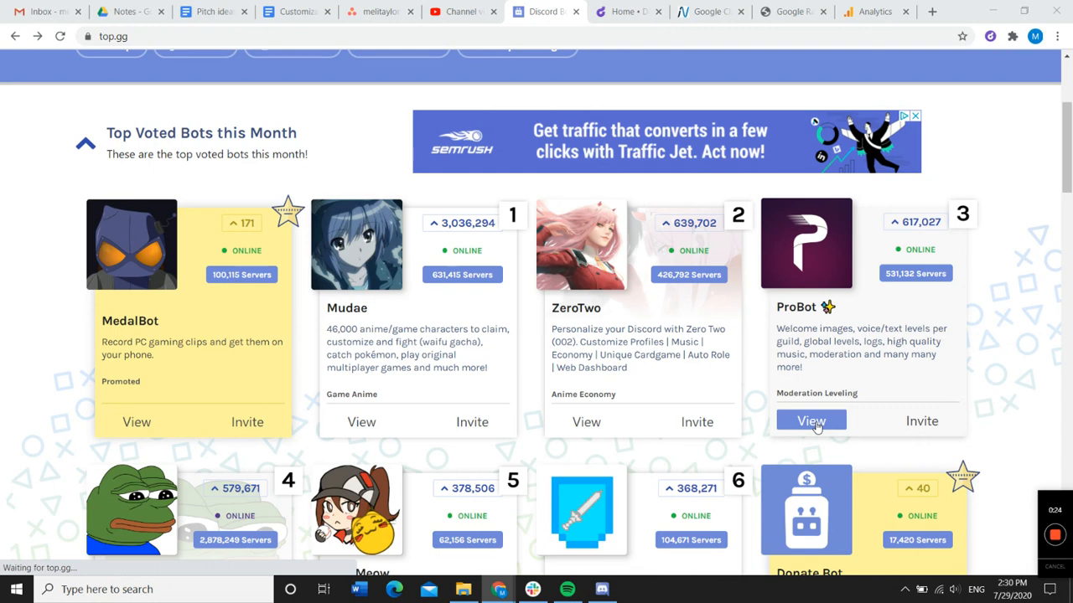
pyautogui.click(811, 421)
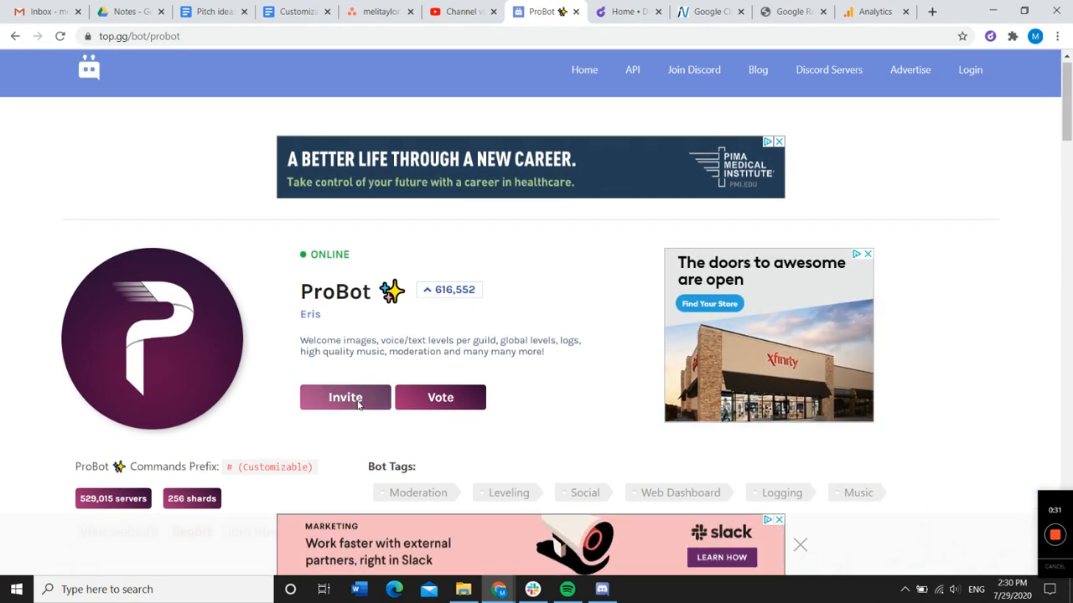
pyautogui.click(344, 398)
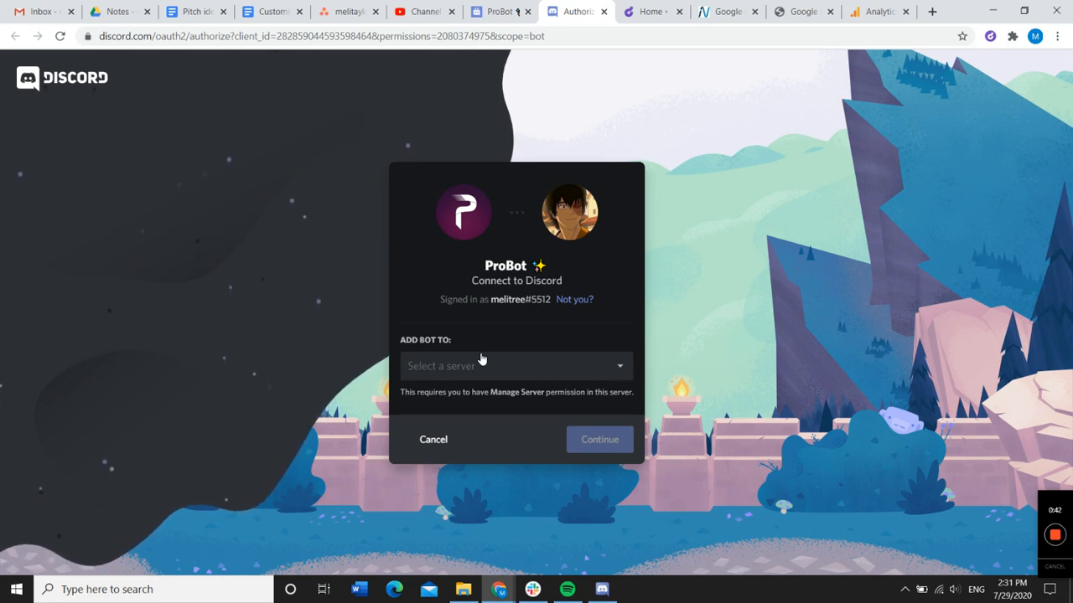
# Select Droplr as ProBot's server and continue to the permissions list
pyautogui.click(514, 365)
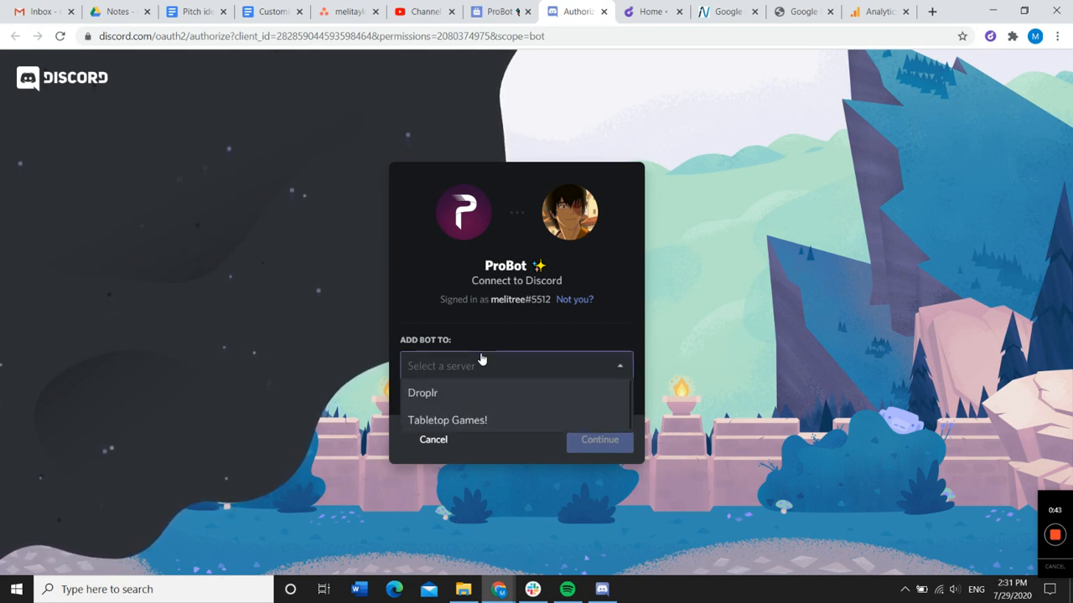
pyautogui.click(423, 392)
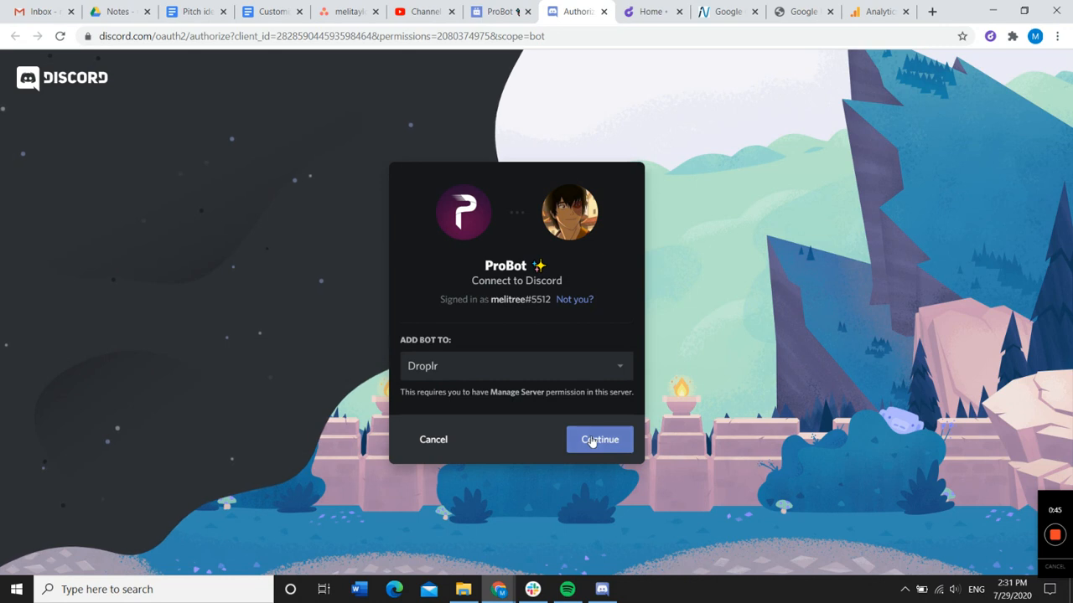
pyautogui.click(599, 439)
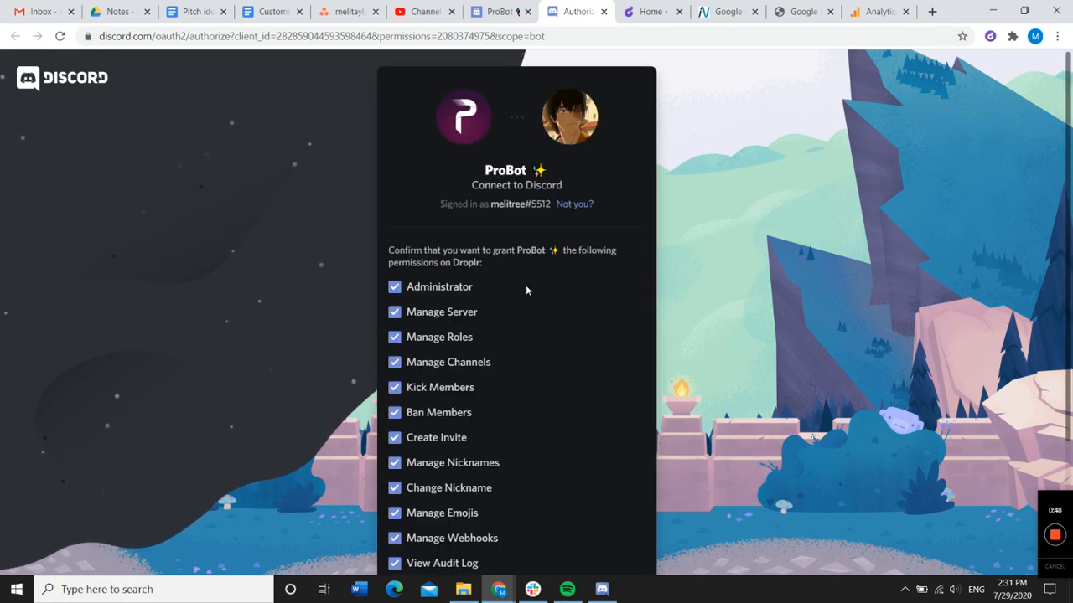
# Review all listed permissions for ProBot on Droplr and authorize them
pyautogui.scroll(-3)
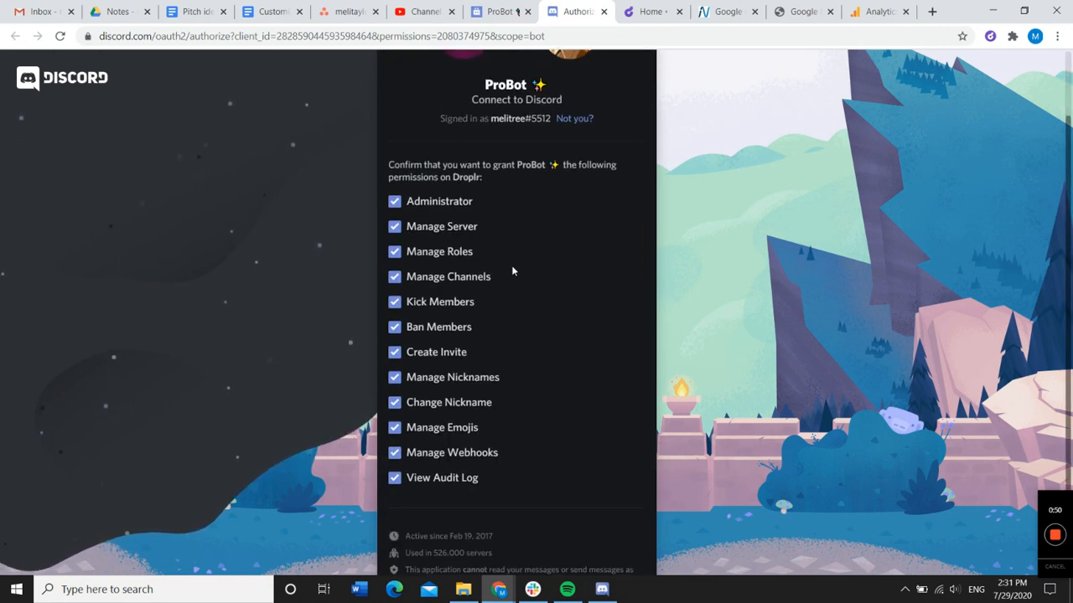
pyautogui.scroll(-3)
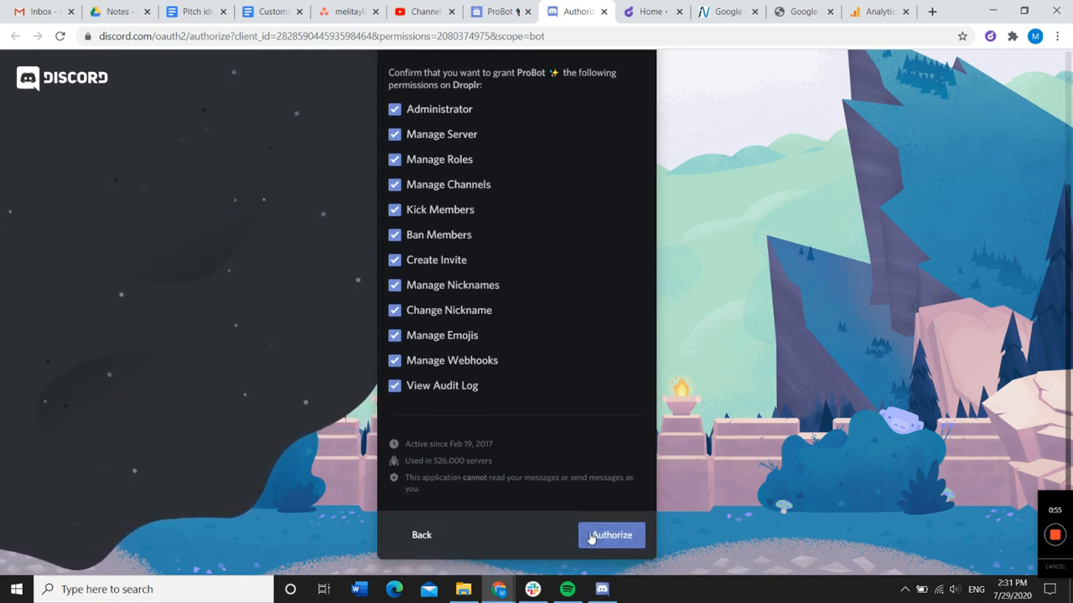
pyautogui.click(611, 535)
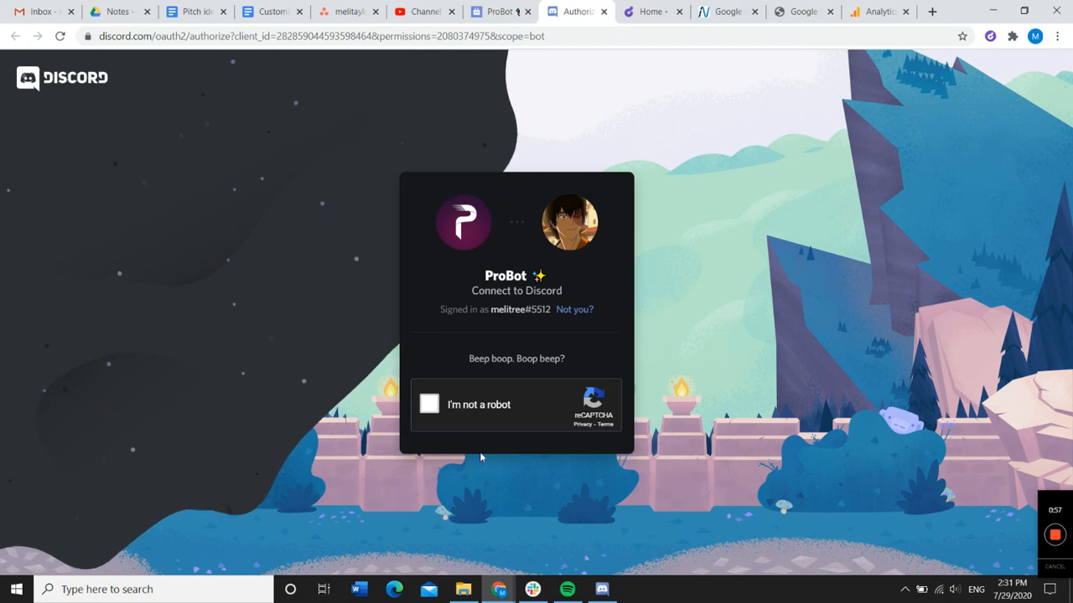
# Tick I'm not a robot and solve the crosswalk and traffic light image challenges
pyautogui.click(429, 404)
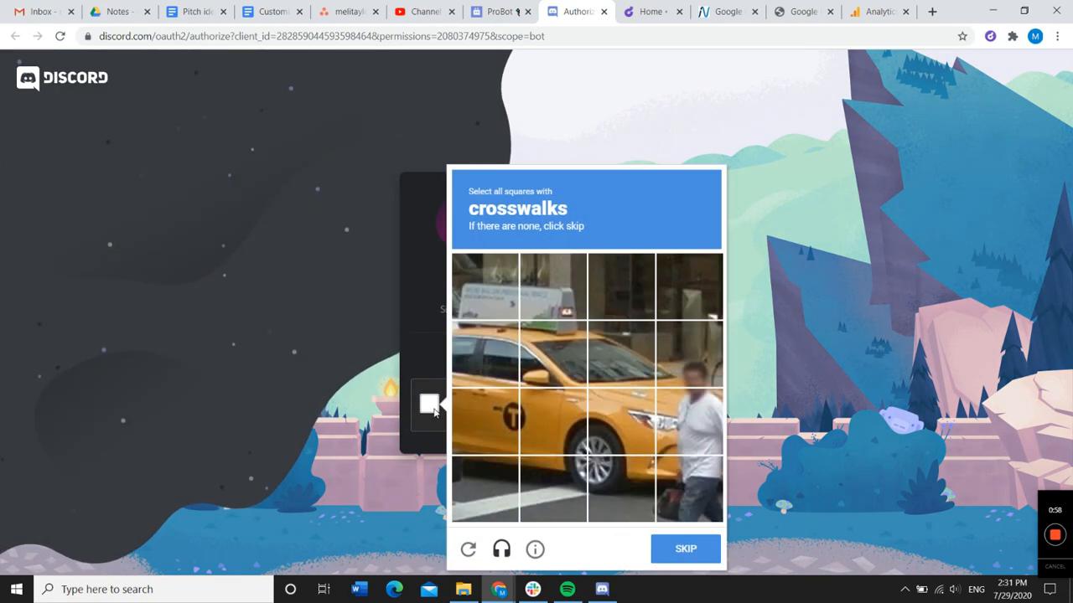
pyautogui.click(484, 490)
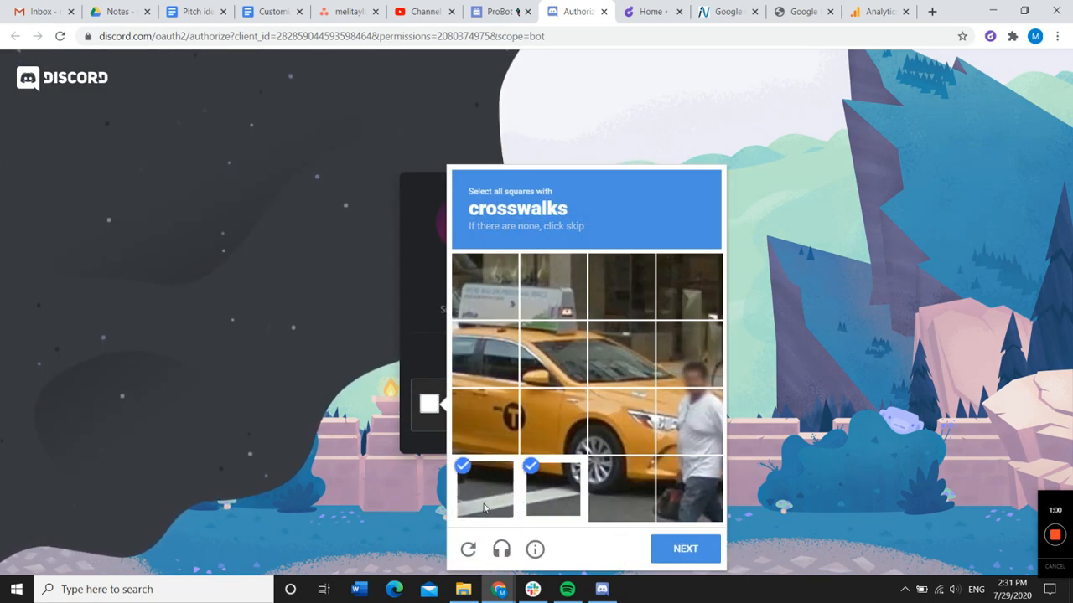
pyautogui.click(684, 549)
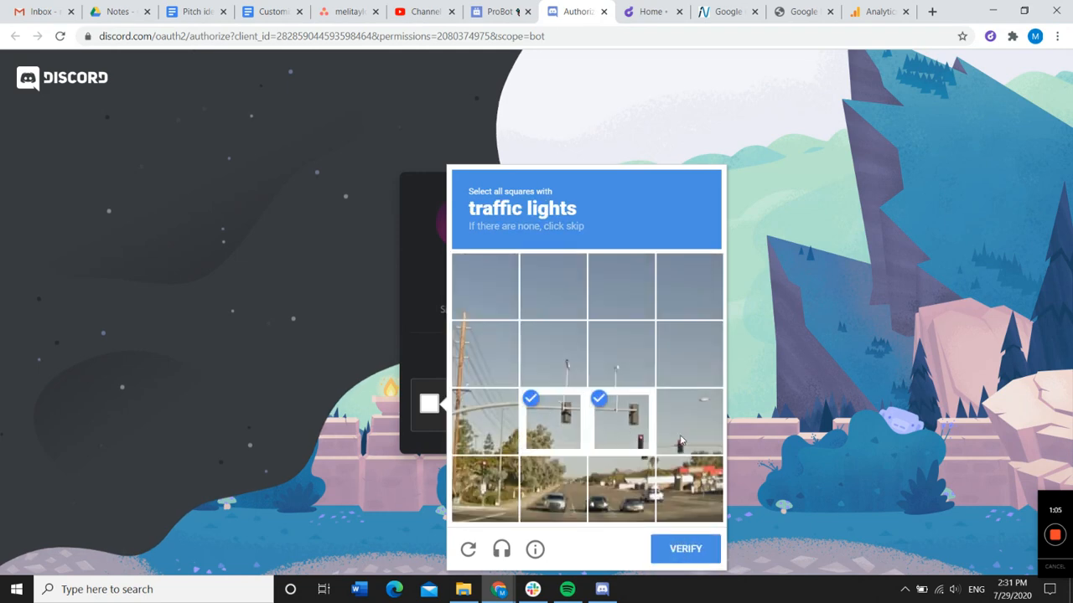
pyautogui.click(685, 549)
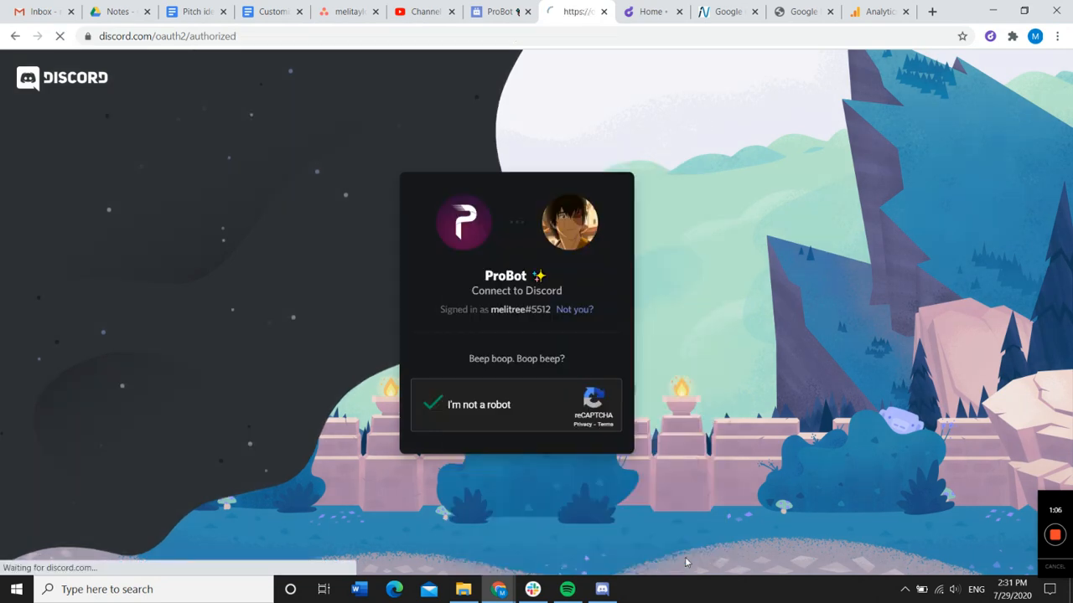